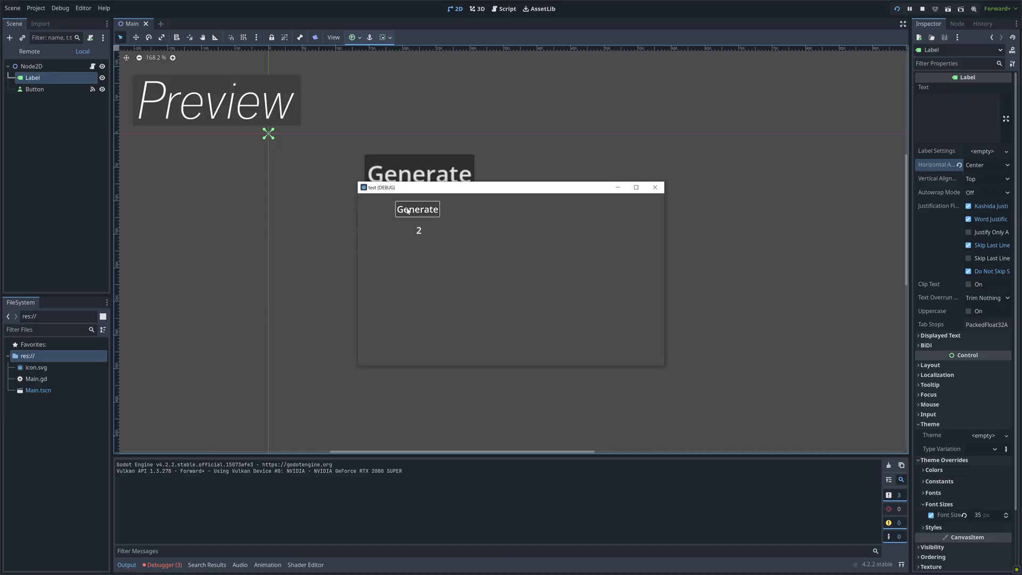
# Restart with a fresh scene holding a Node2D root and a Label child
pyautogui.click(417, 208)
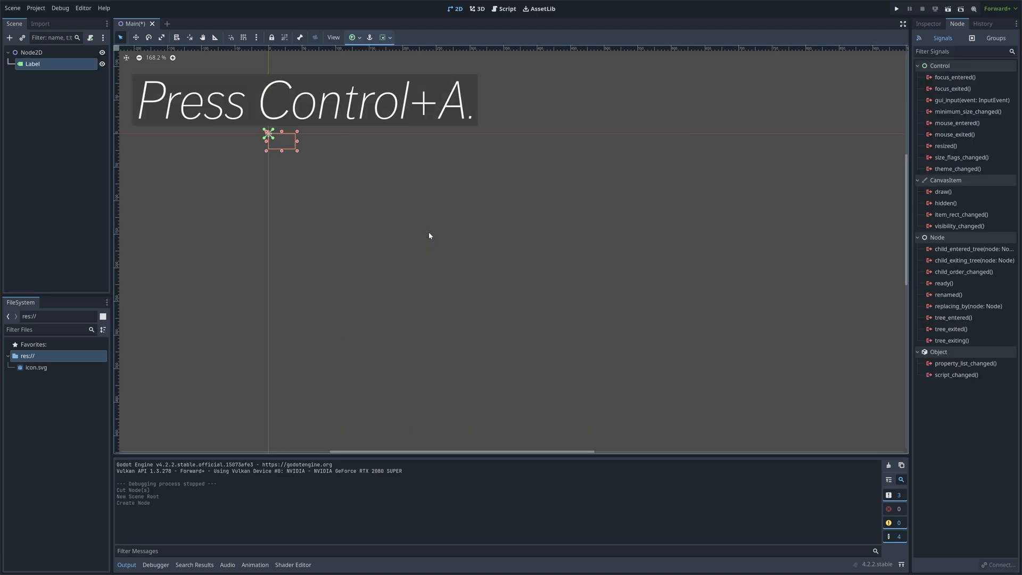
# Move the Label toward the scene middle, widen it, and give it a font size override of 35
pyautogui.moveTo(280, 141); pyautogui.dragTo(377, 228)
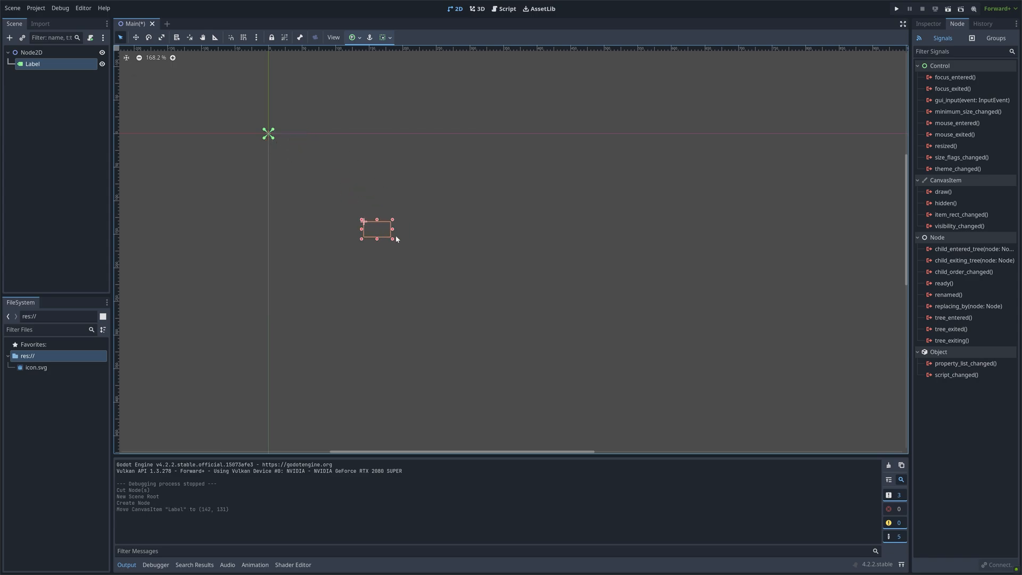
pyautogui.moveTo(393, 229); pyautogui.dragTo(463, 234)
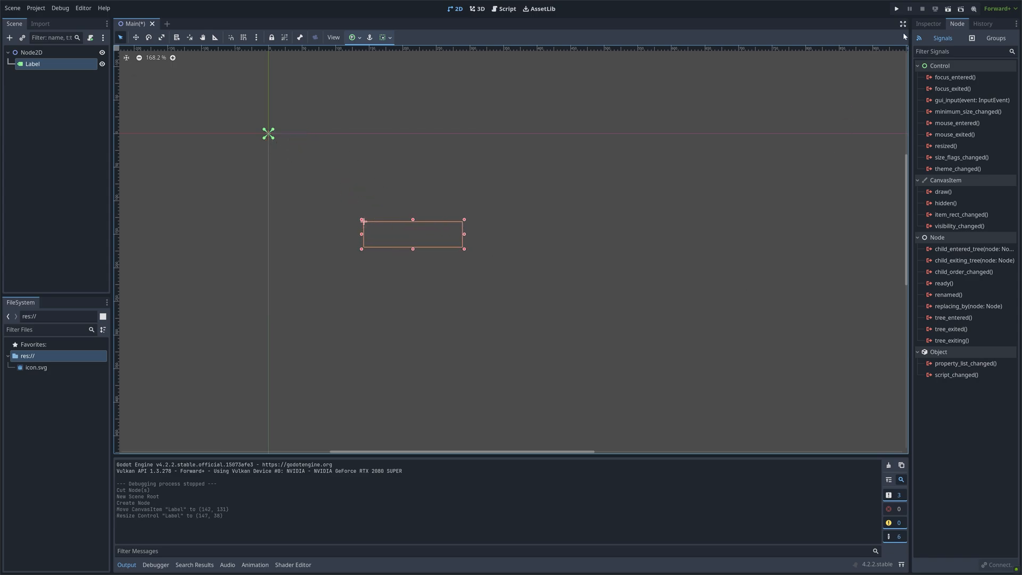
pyautogui.click(928, 23)
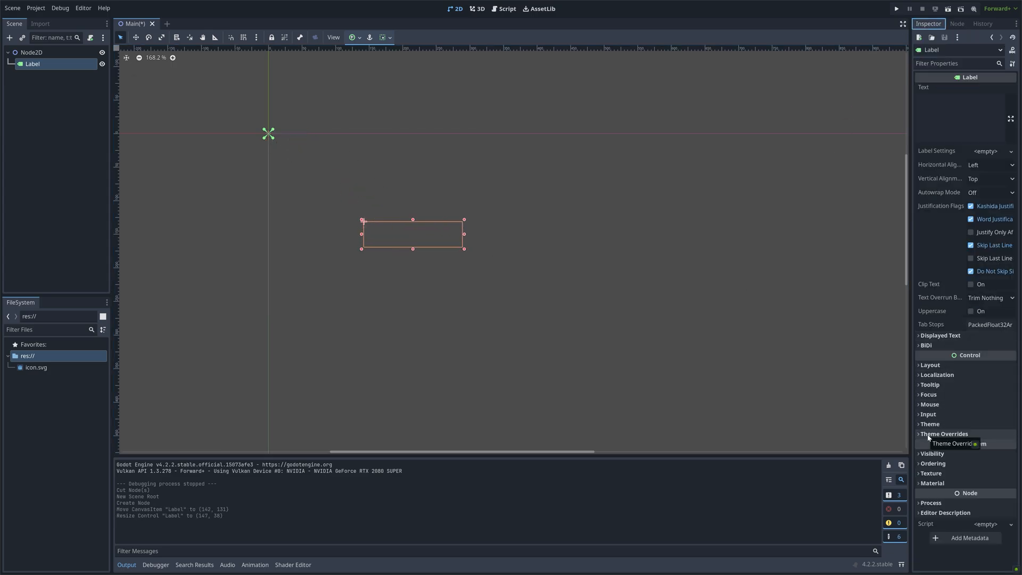
pyautogui.click(944, 433)
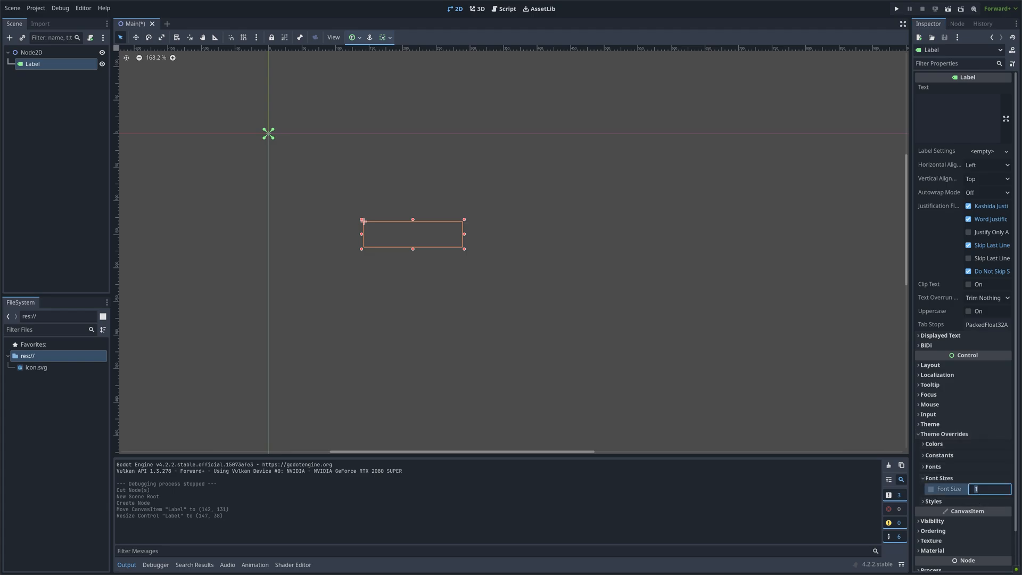
pyautogui.write('35')
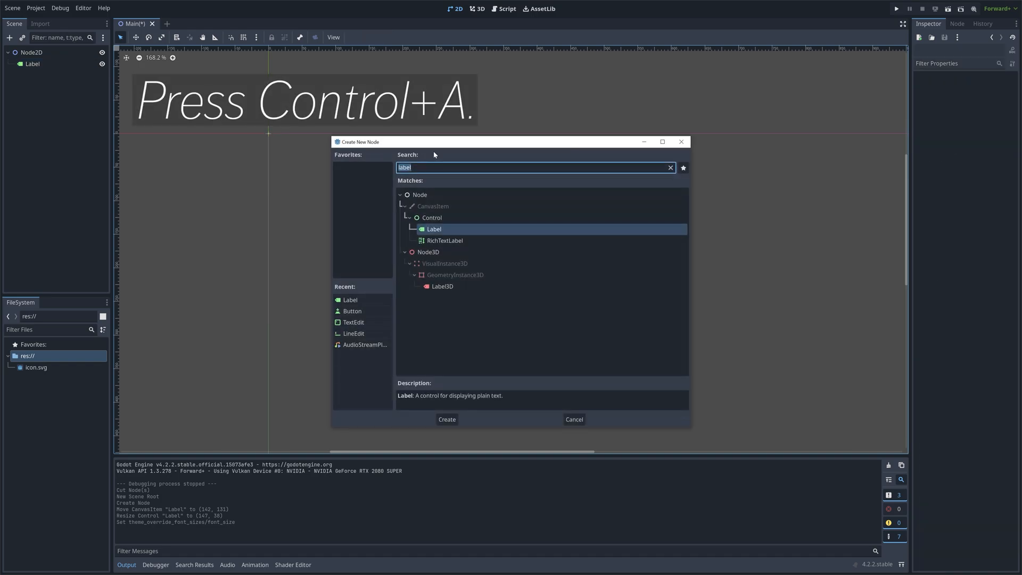
# Add a Button node, size it and position it in the scene
pyautogui.write('button')
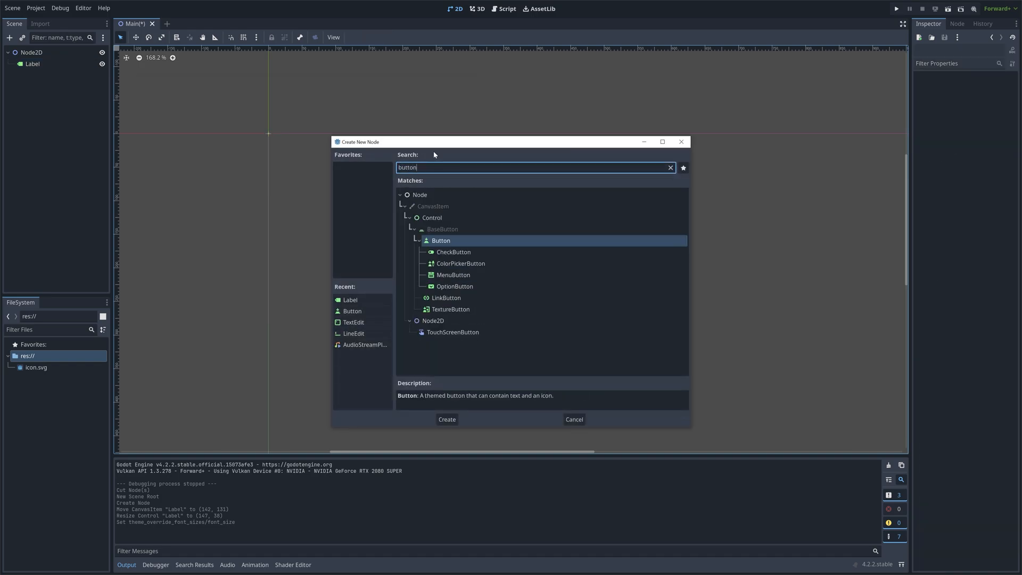
pyautogui.click(446, 420)
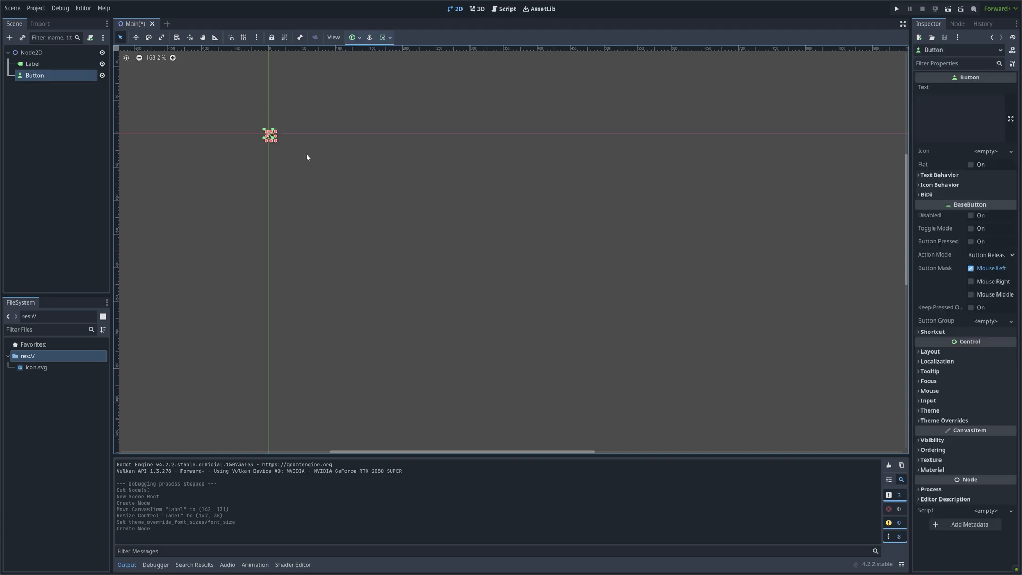
pyautogui.moveTo(269, 135); pyautogui.dragTo(440, 192)
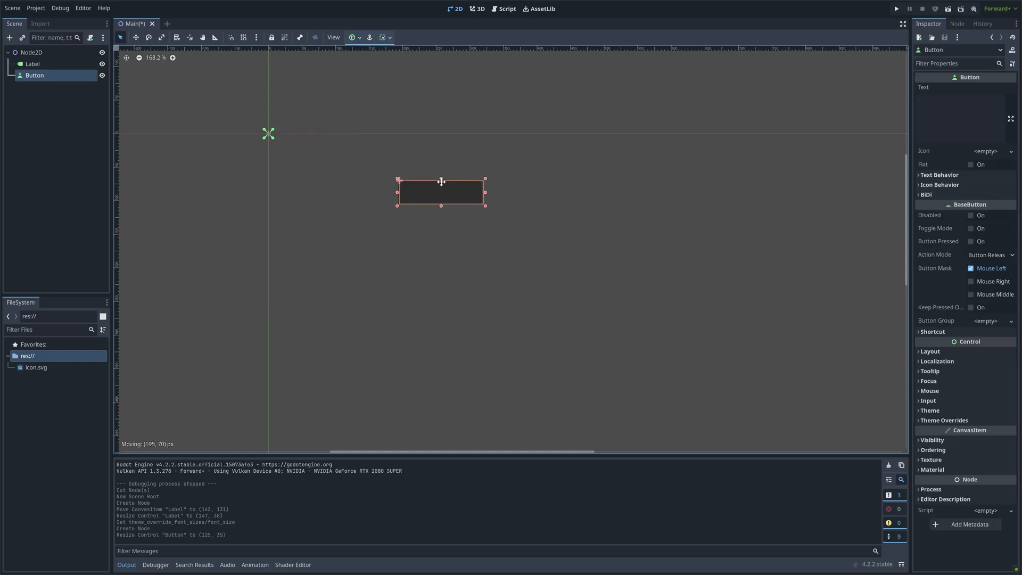
pyautogui.moveTo(441, 191); pyautogui.dragTo(418, 198)
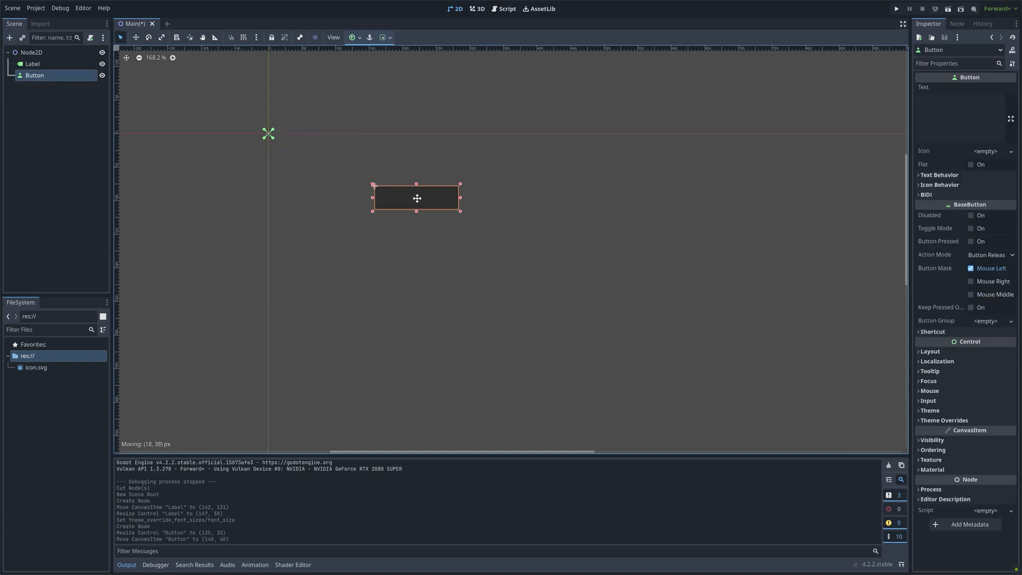
# Set the Button text to Generate with font size override 35, then resize the Label beneath it
pyautogui.write('Gen')
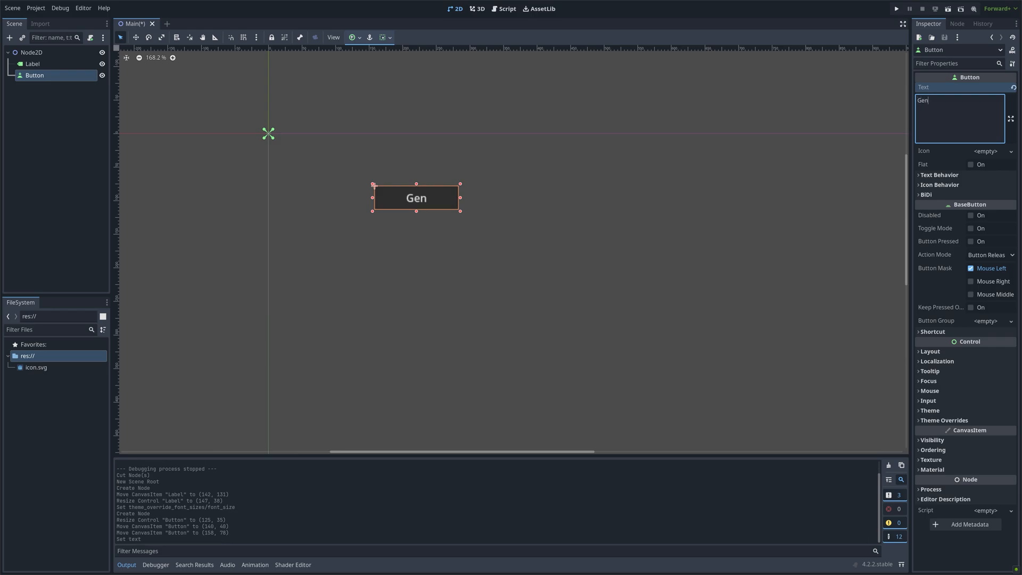
pyautogui.write('erate')
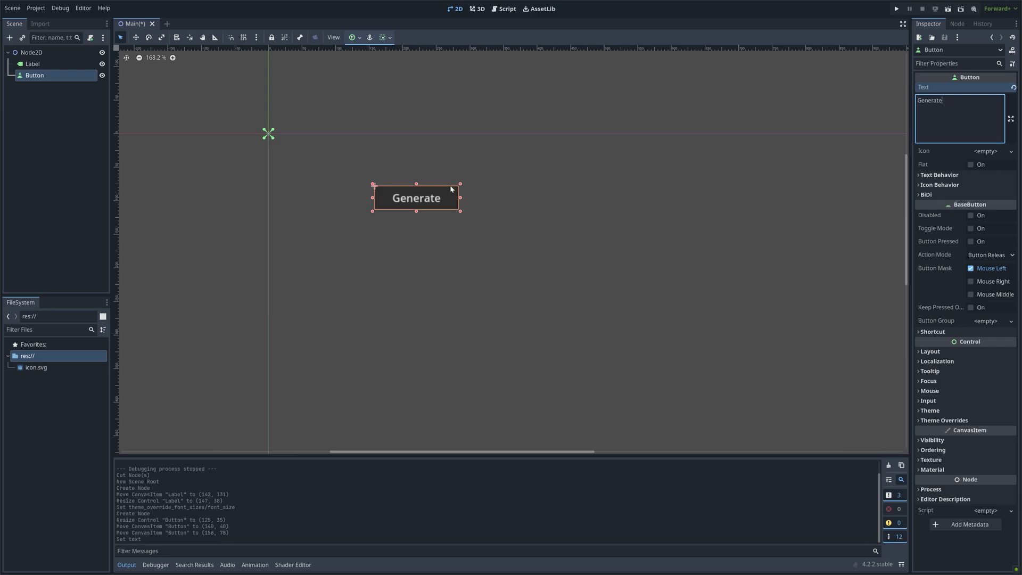
pyautogui.click(944, 420)
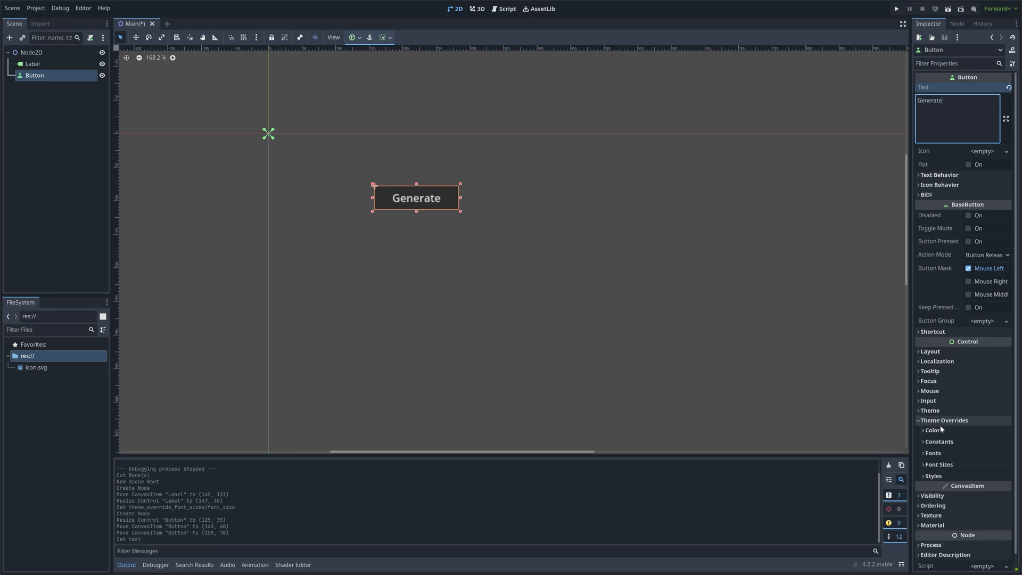
pyautogui.click(939, 464)
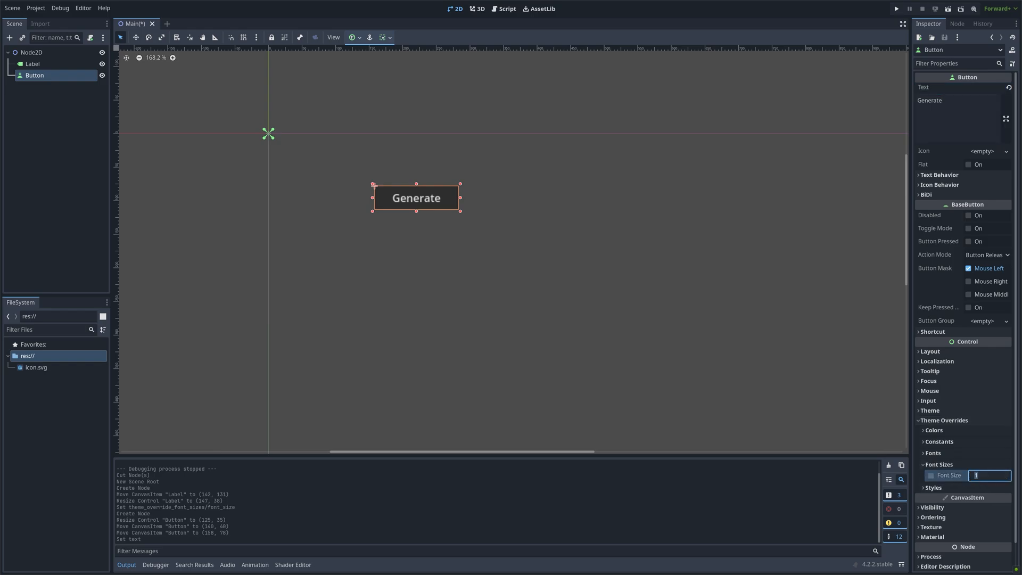
pyautogui.write('35 px')
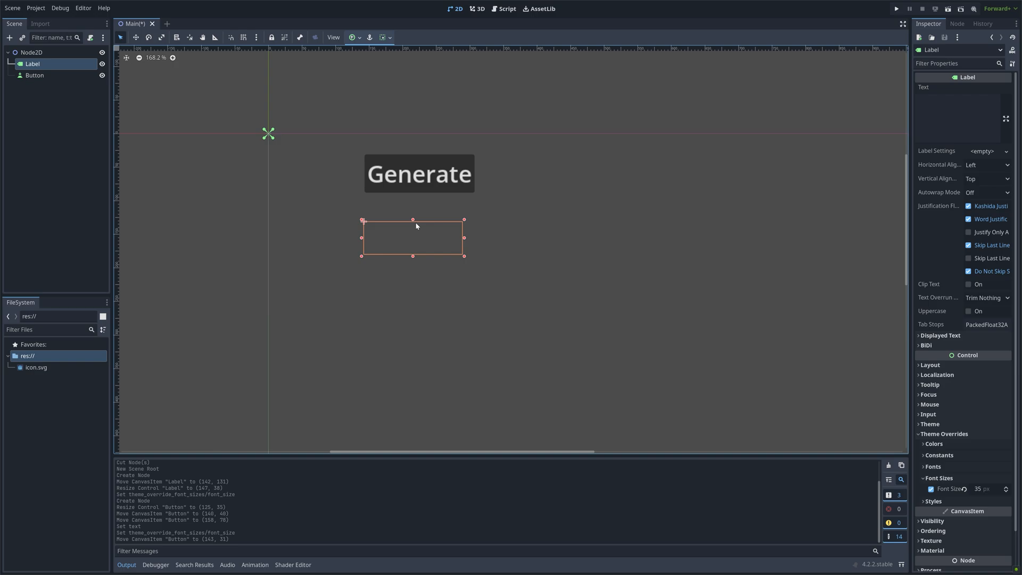
pyautogui.moveTo(464, 254); pyautogui.dragTo(490, 262)
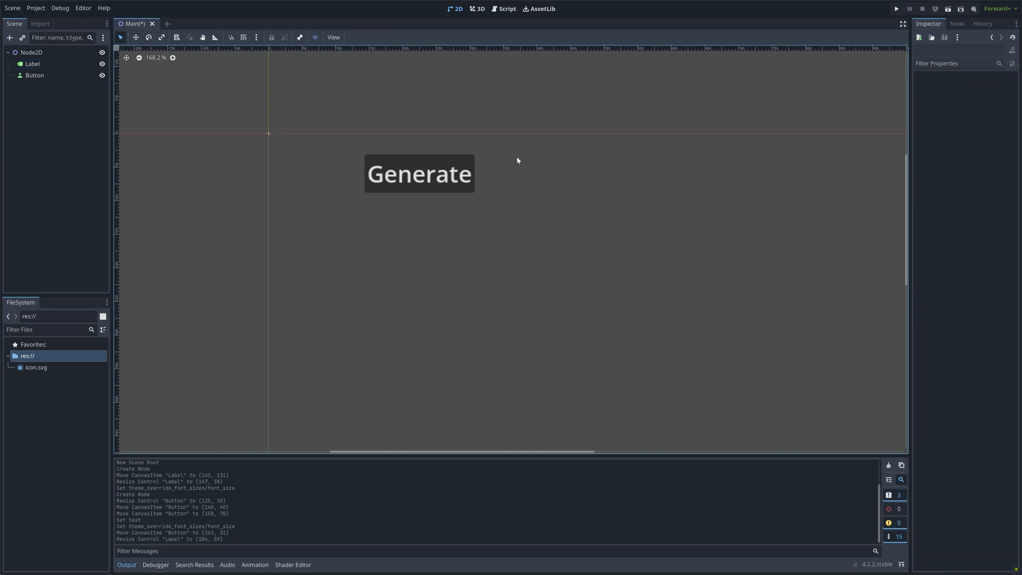
# Attach a Main script to Node2D and connect the Button's pressed signal to _on_button_pressed
pyautogui.click(31, 52)
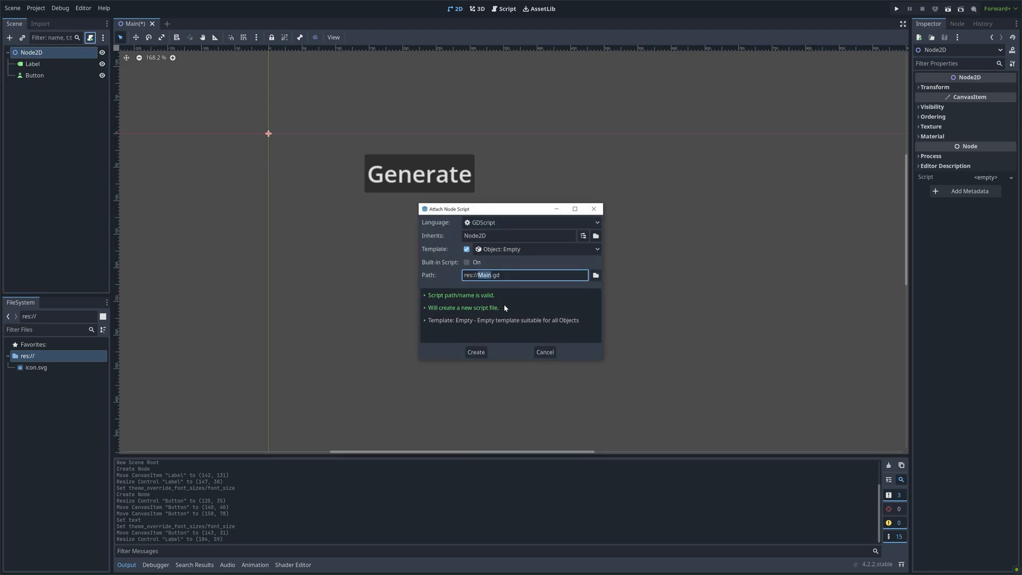
pyautogui.click(475, 353)
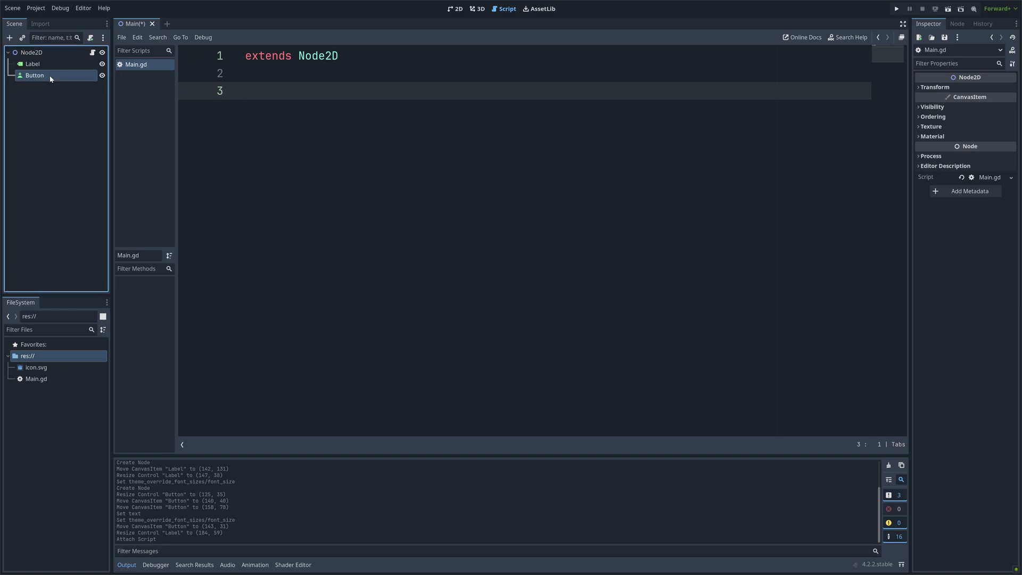
pyautogui.click(958, 24)
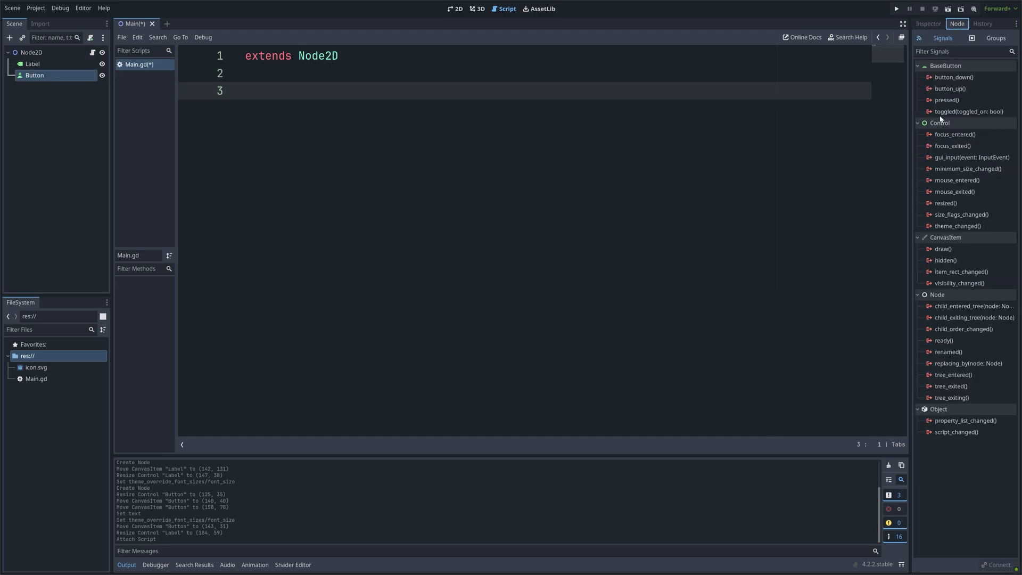
pyautogui.doubleClick(947, 100)
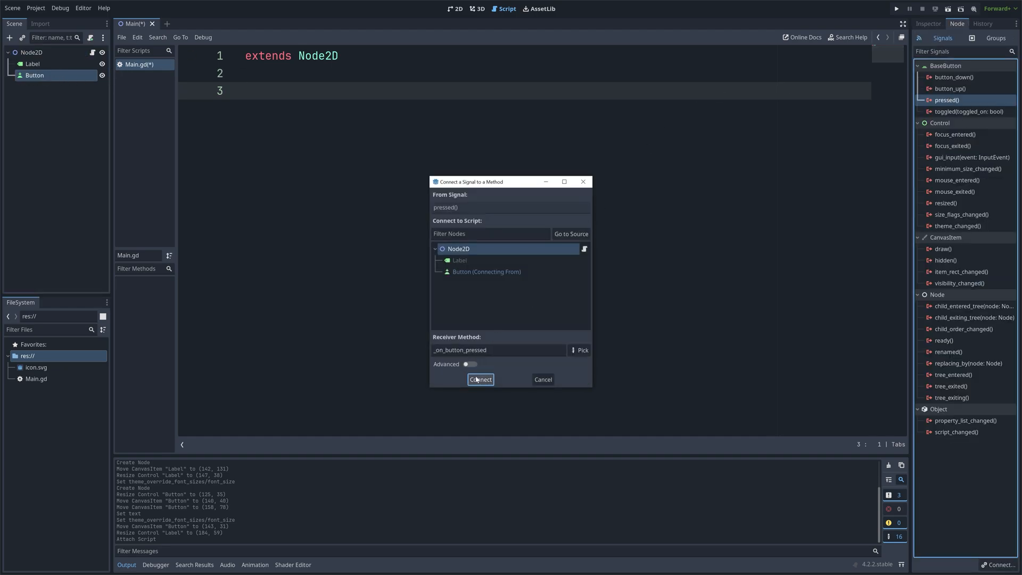
pyautogui.click(480, 379)
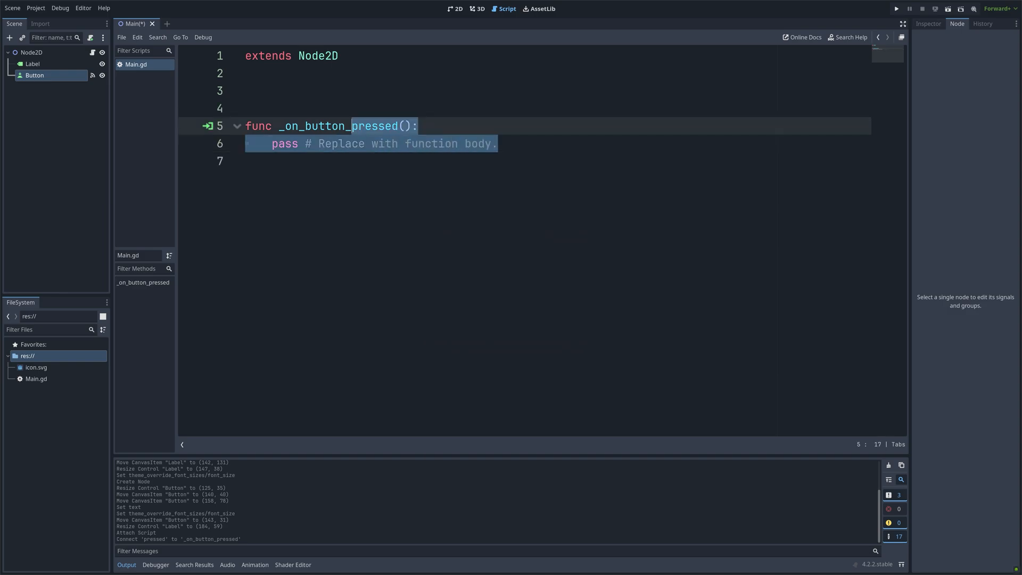
# Replace pass with $Label.text = str(randf()) in the pressed function
pyautogui.press('Delete')
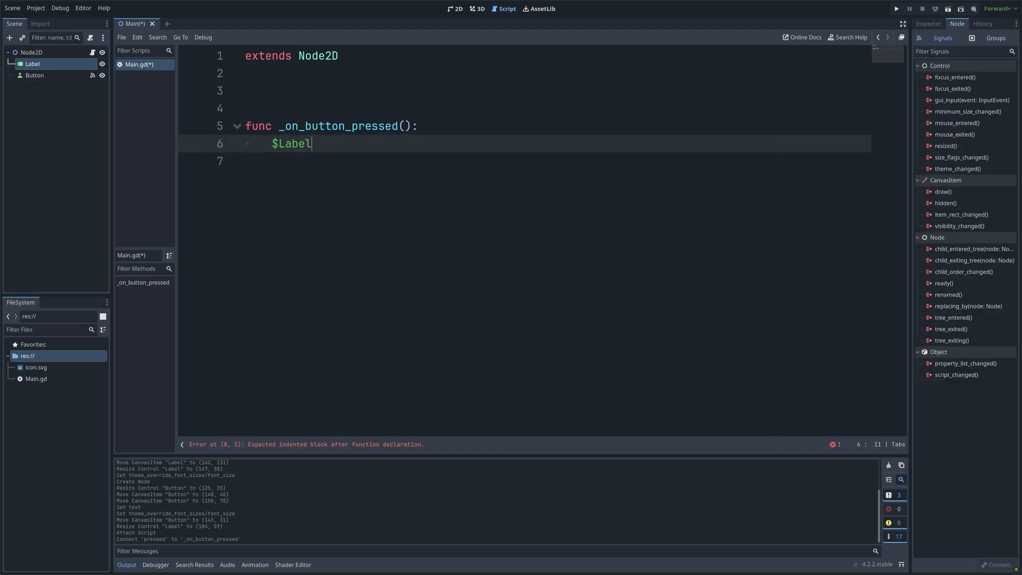
pyautogui.write('.text =')
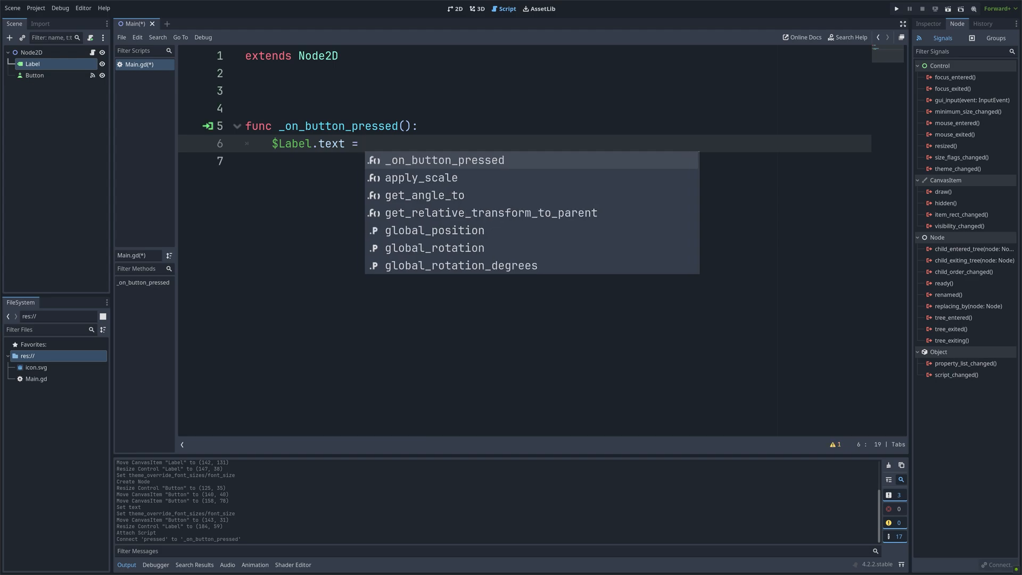
pyautogui.write('str')
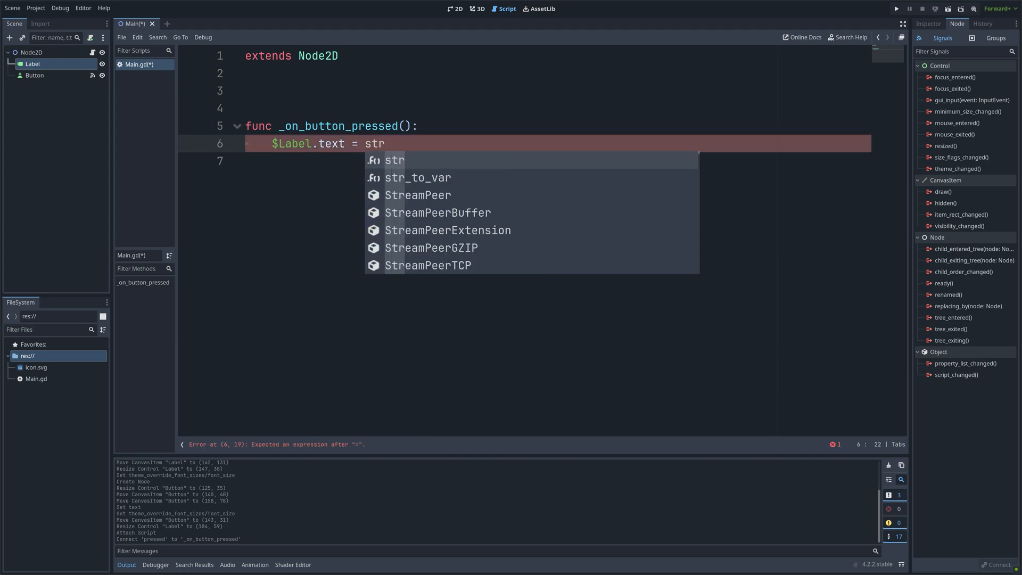
pyautogui.write('(')
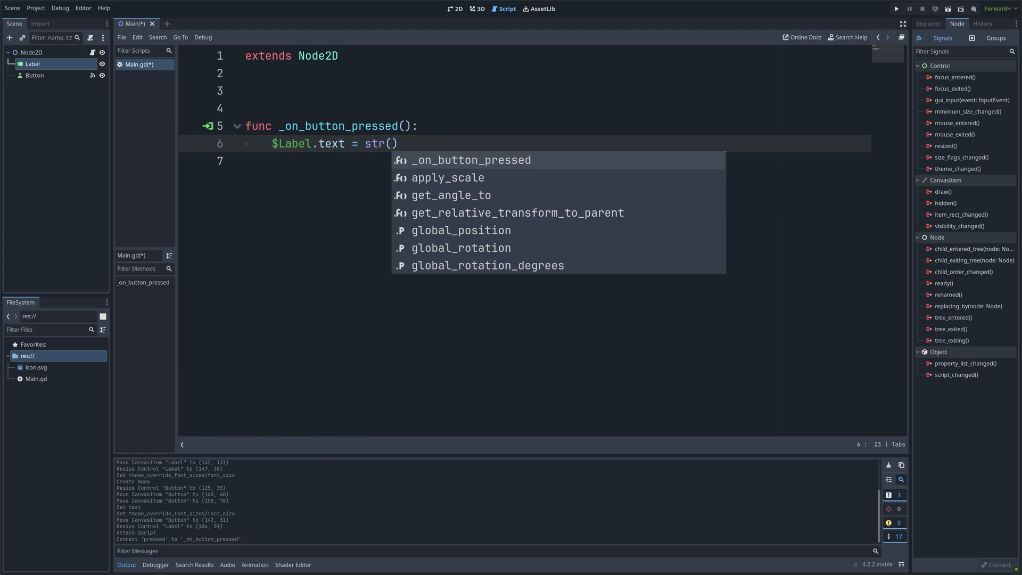
pyautogui.write('randf(')
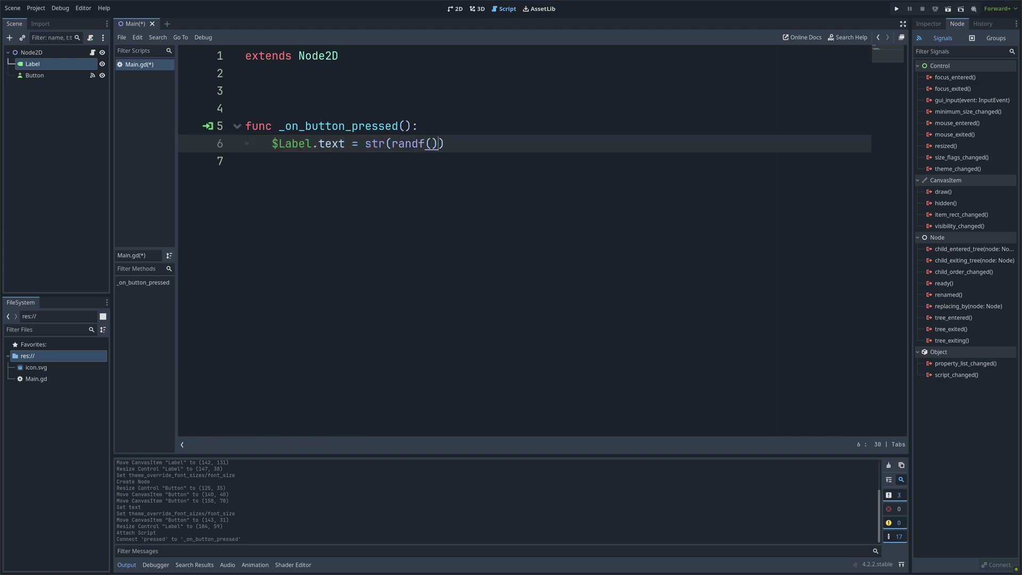
# Run the scene, saving it as Main.tscn, and press Generate to test the label
pyautogui.click(898, 9)
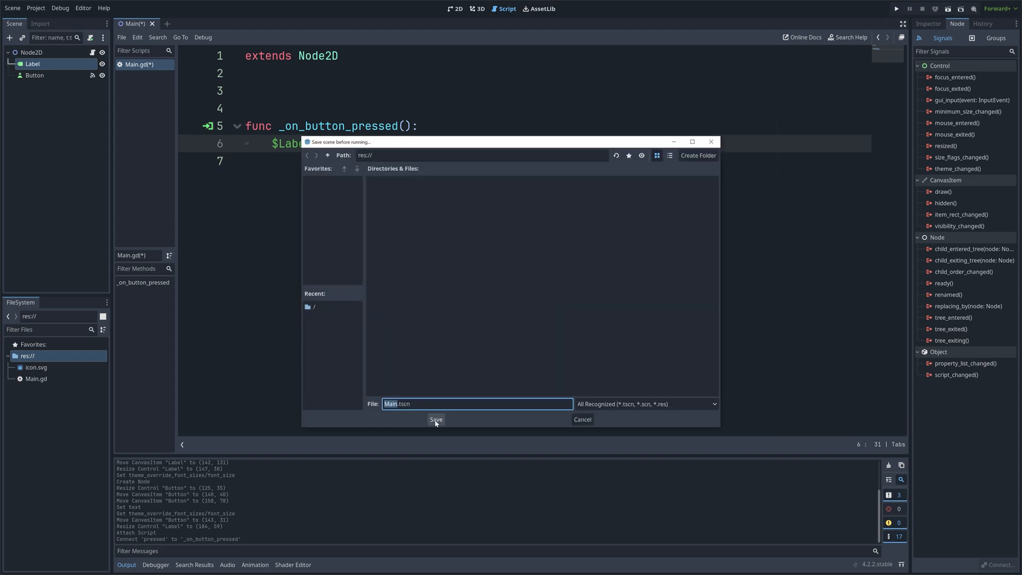
pyautogui.click(436, 420)
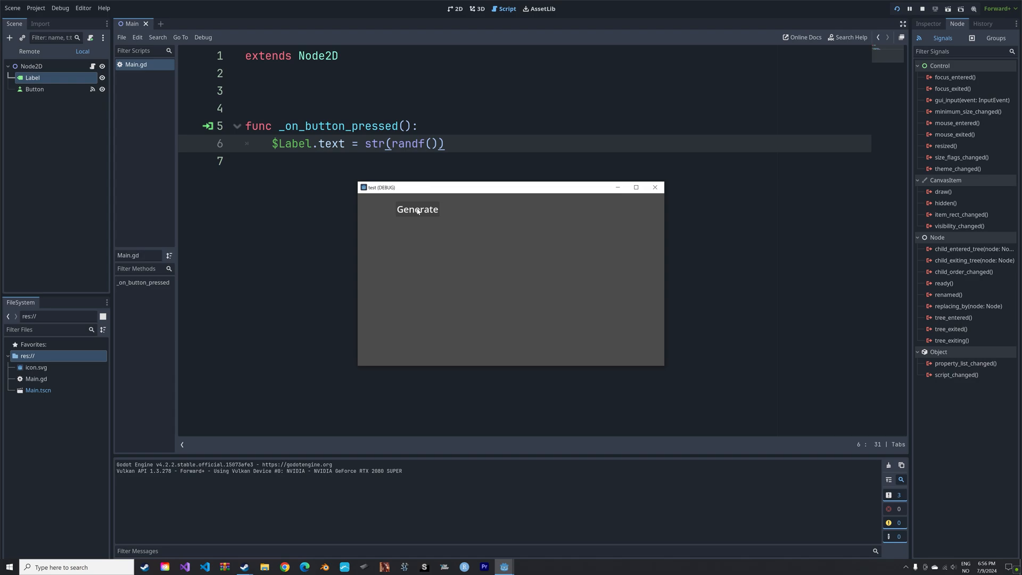
pyautogui.click(418, 210)
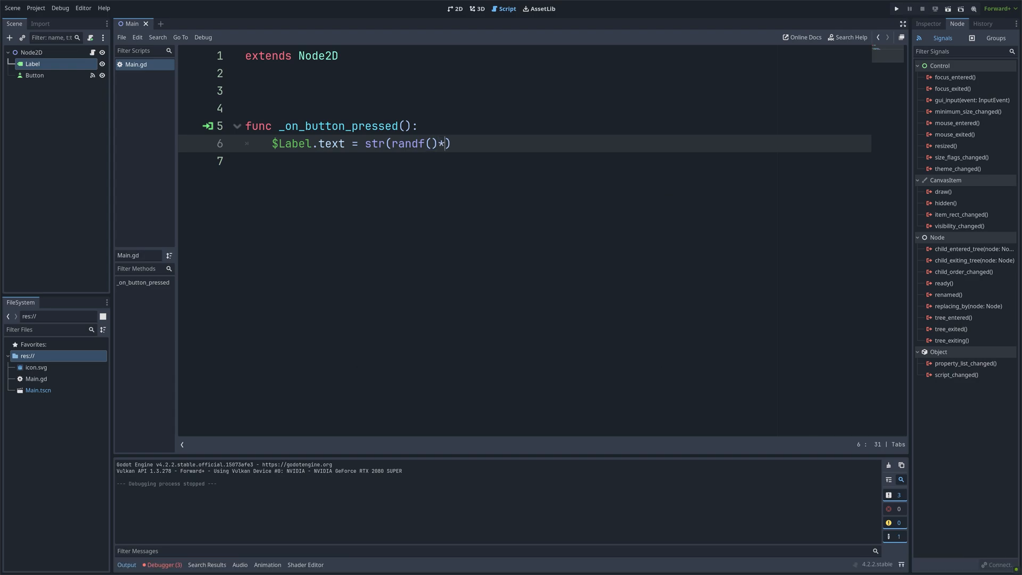
# Change the line to str(round(randf()*10)), run again and press Generate for a whole number
pyautogui.write('10')
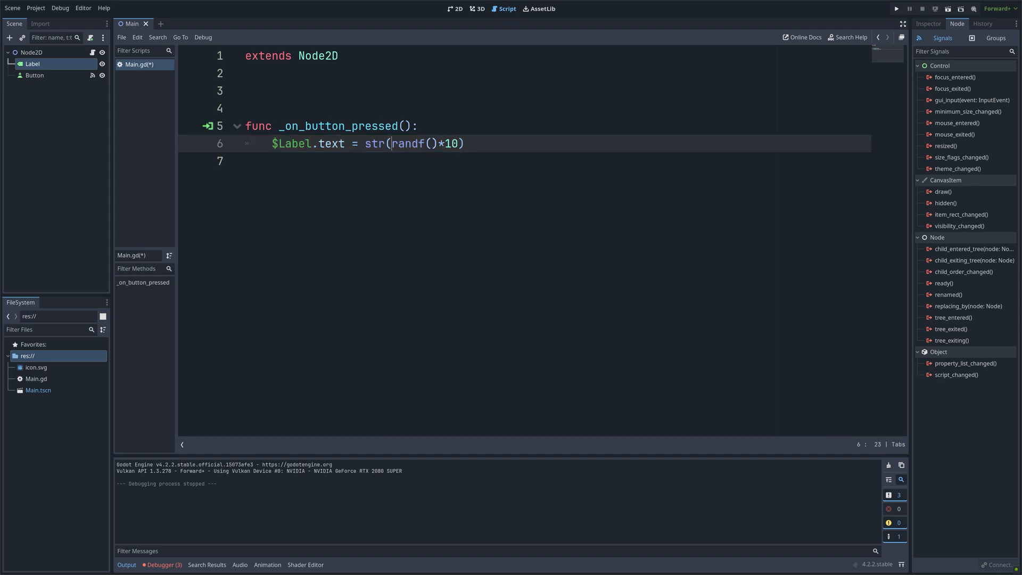
pyautogui.write('round(r')
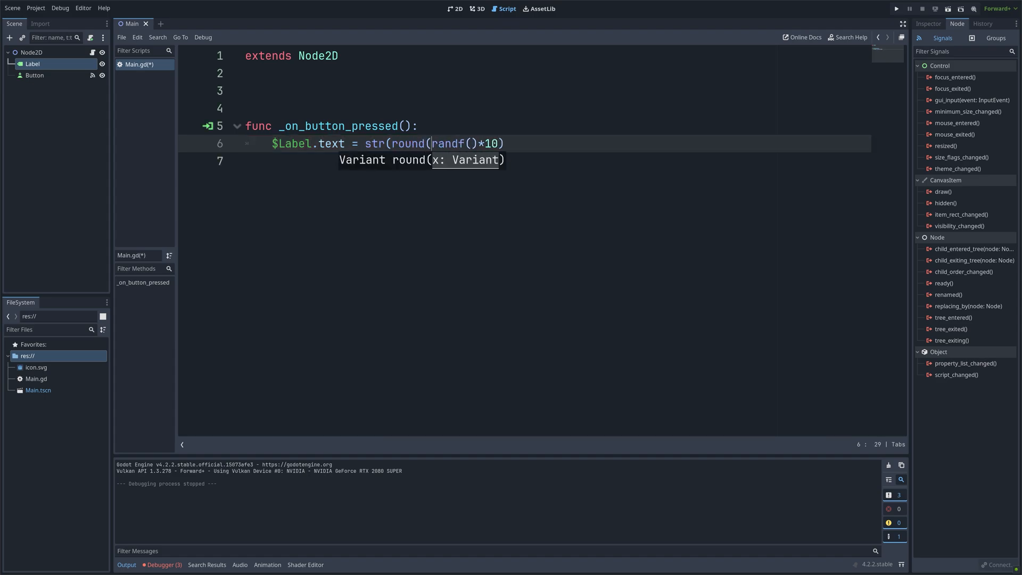
pyautogui.write(')')
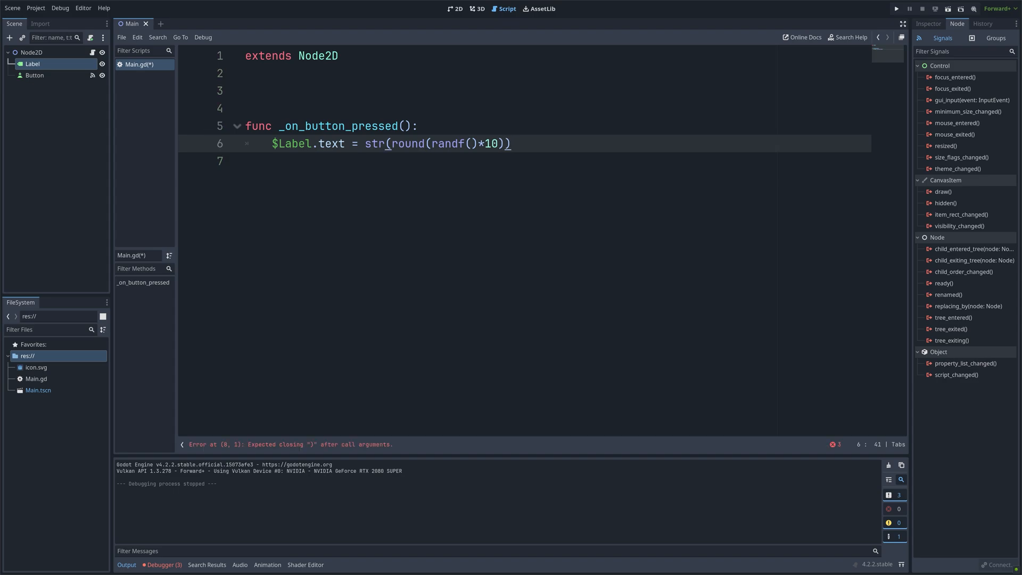
pyautogui.click(896, 8)
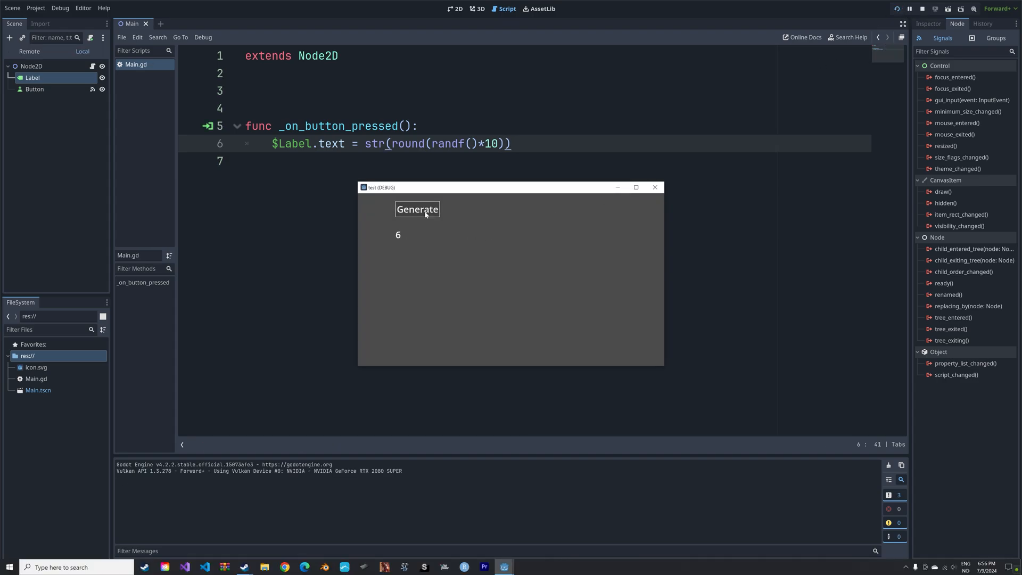
pyautogui.click(417, 209)
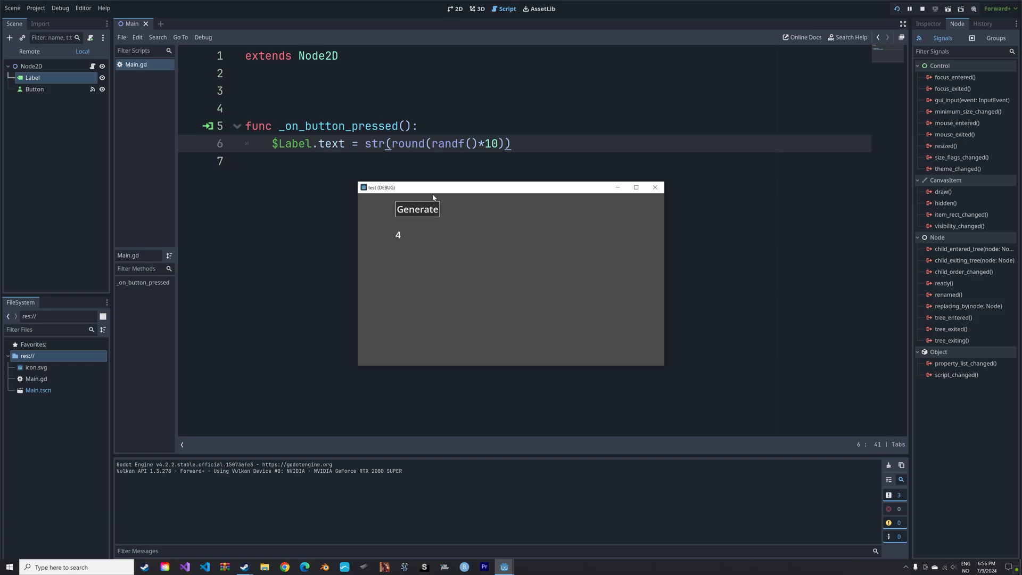